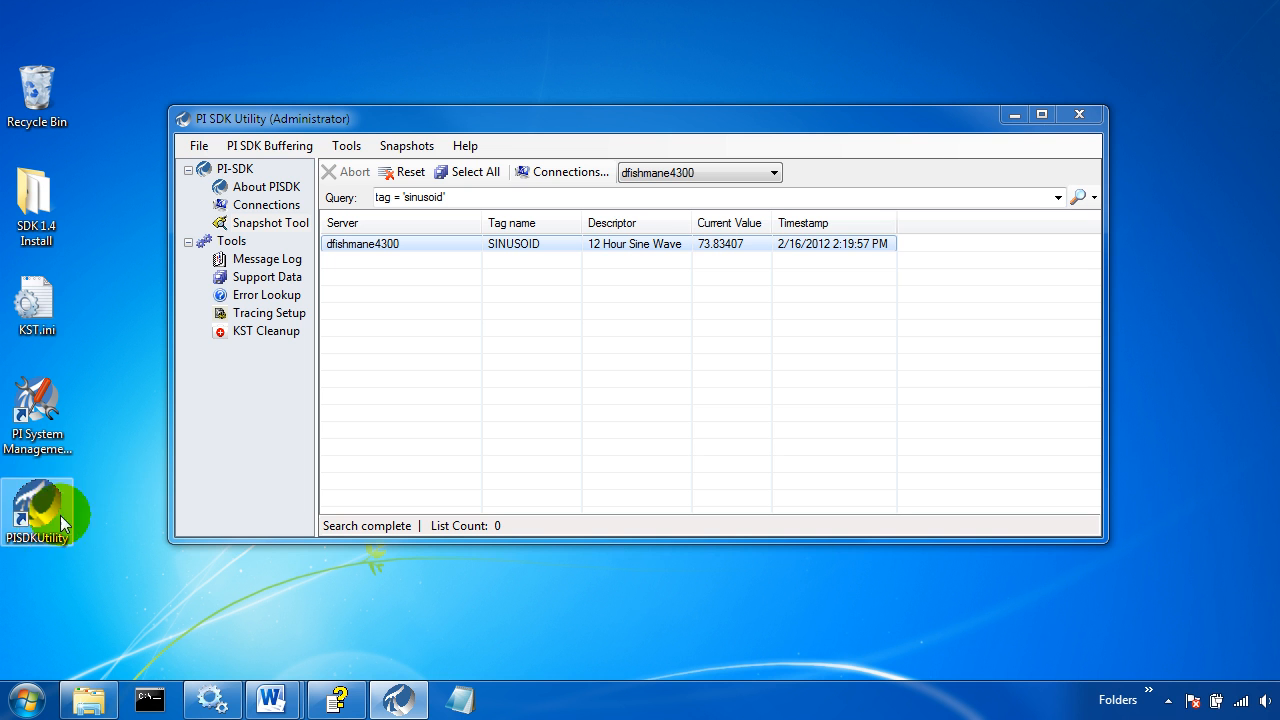
mouse_move(504, 292)
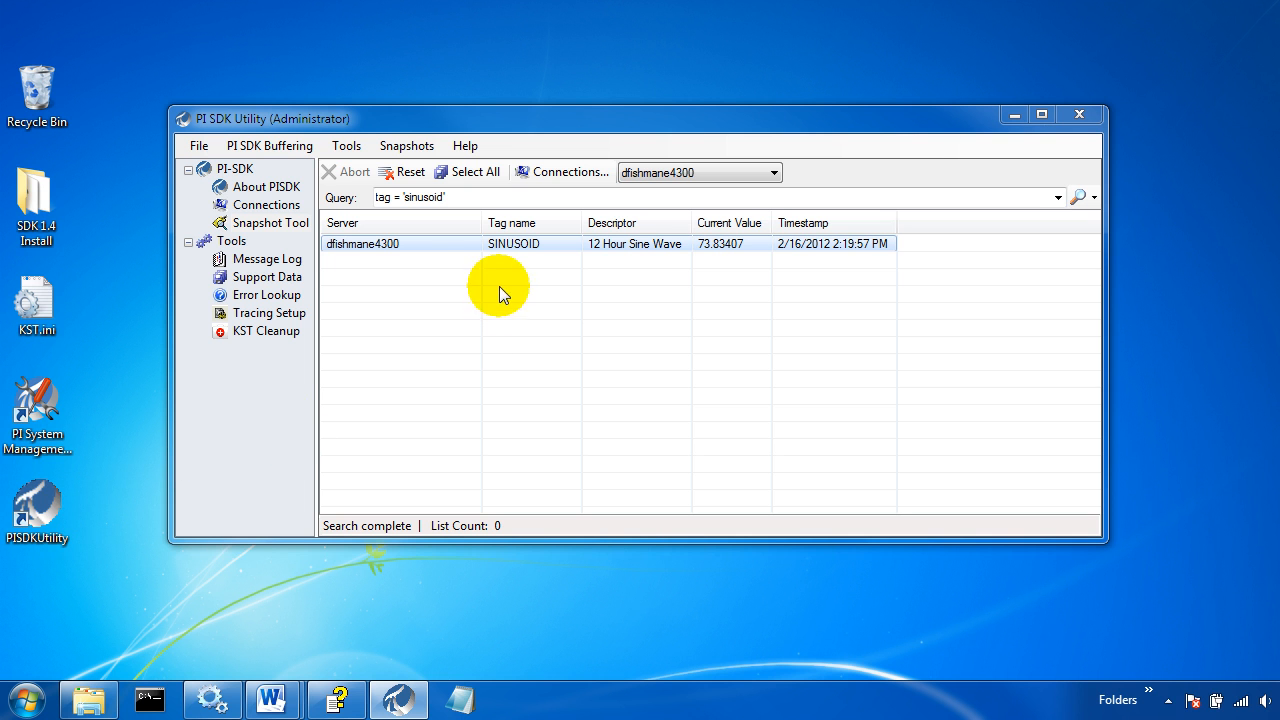
Step: Rerun the sinusoid tag search and confirm the current server dfahmane4300 stays selected
left_click(268, 222)
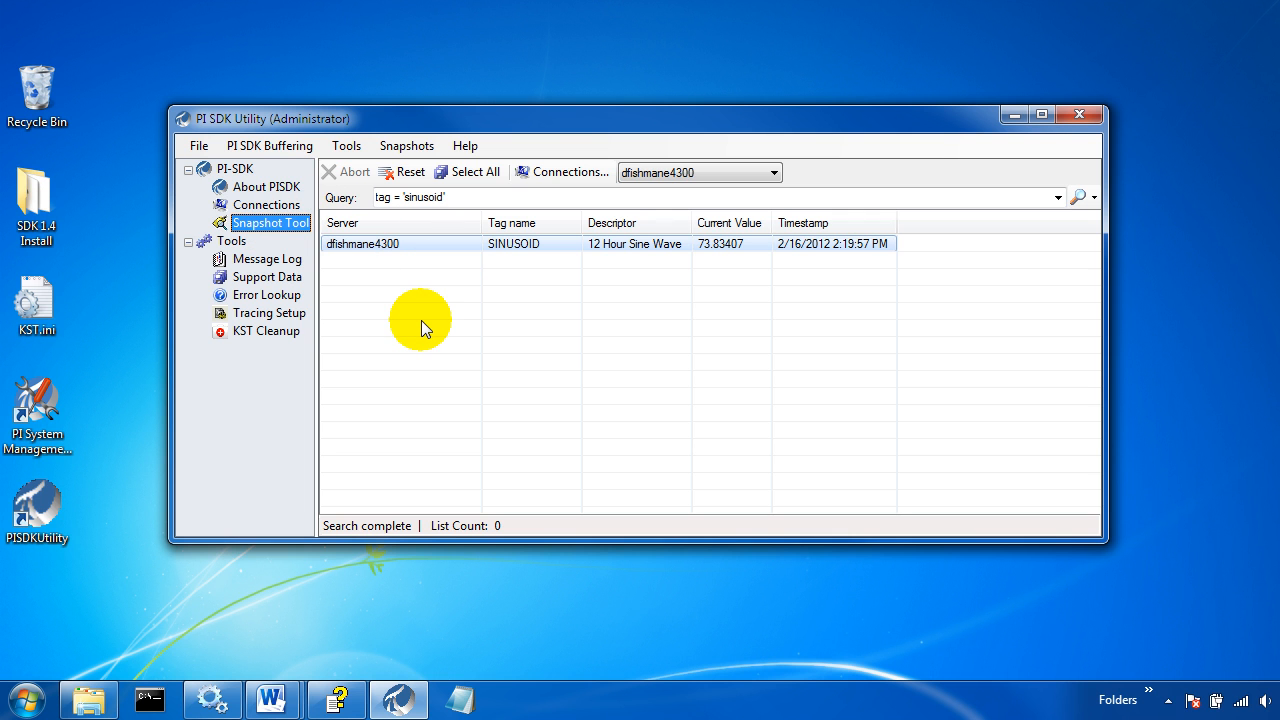
left_click(436, 198)
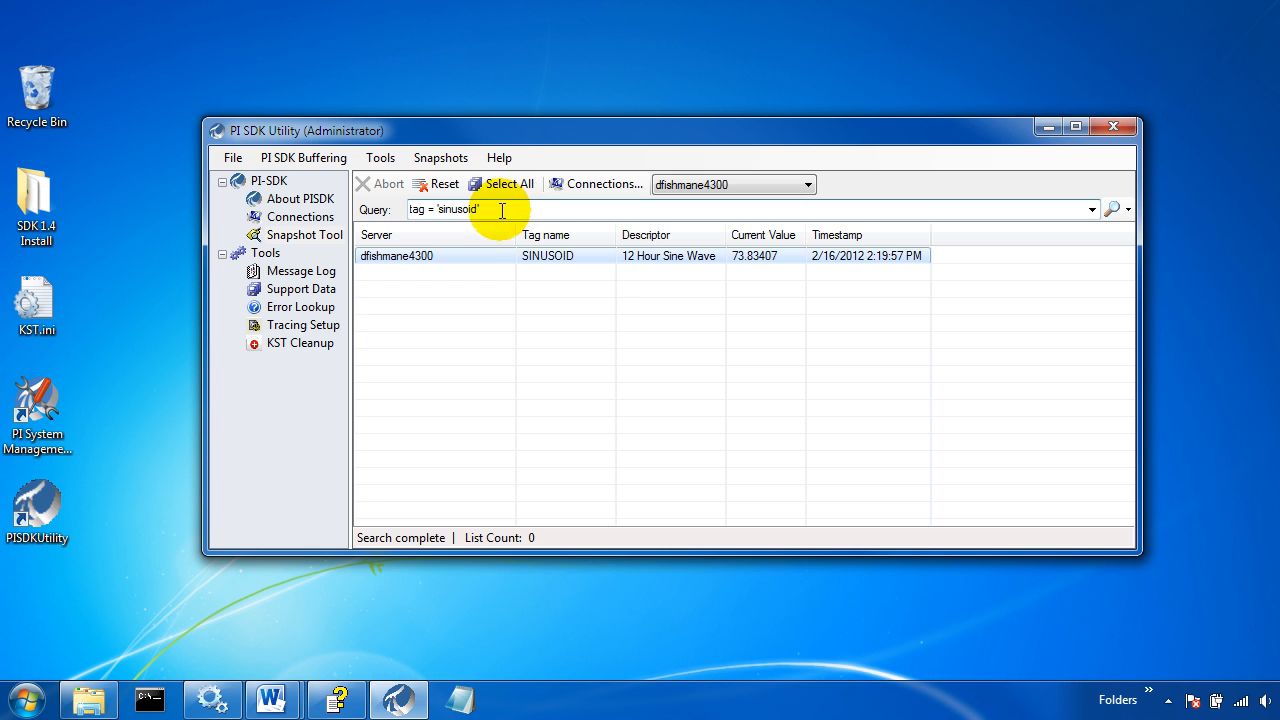
left_click(1110, 210)
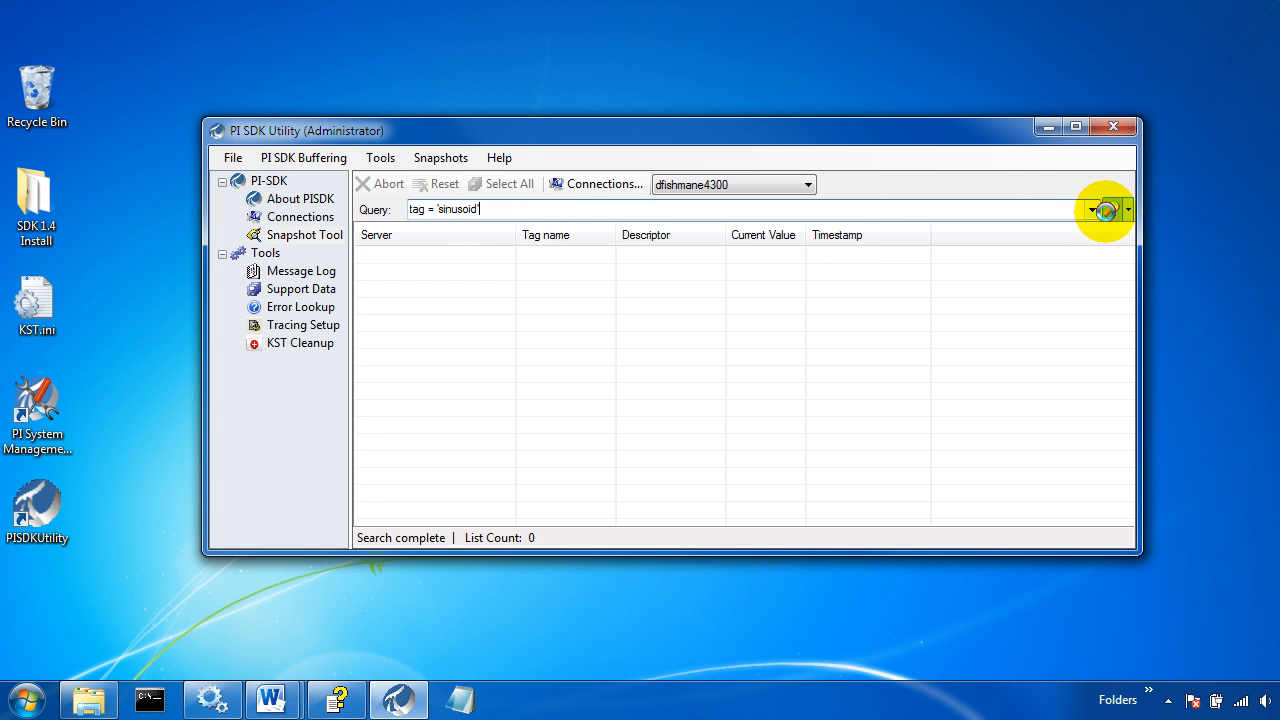
left_click(1114, 208)
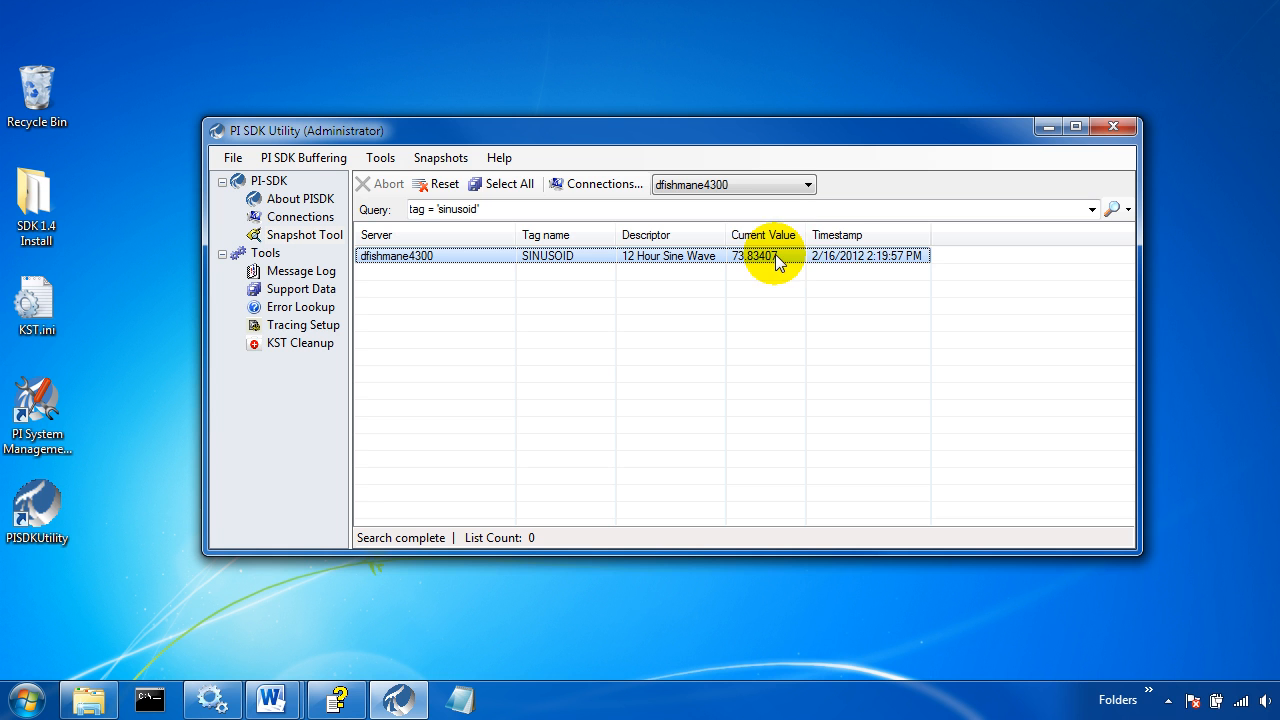
mouse_move(850, 262)
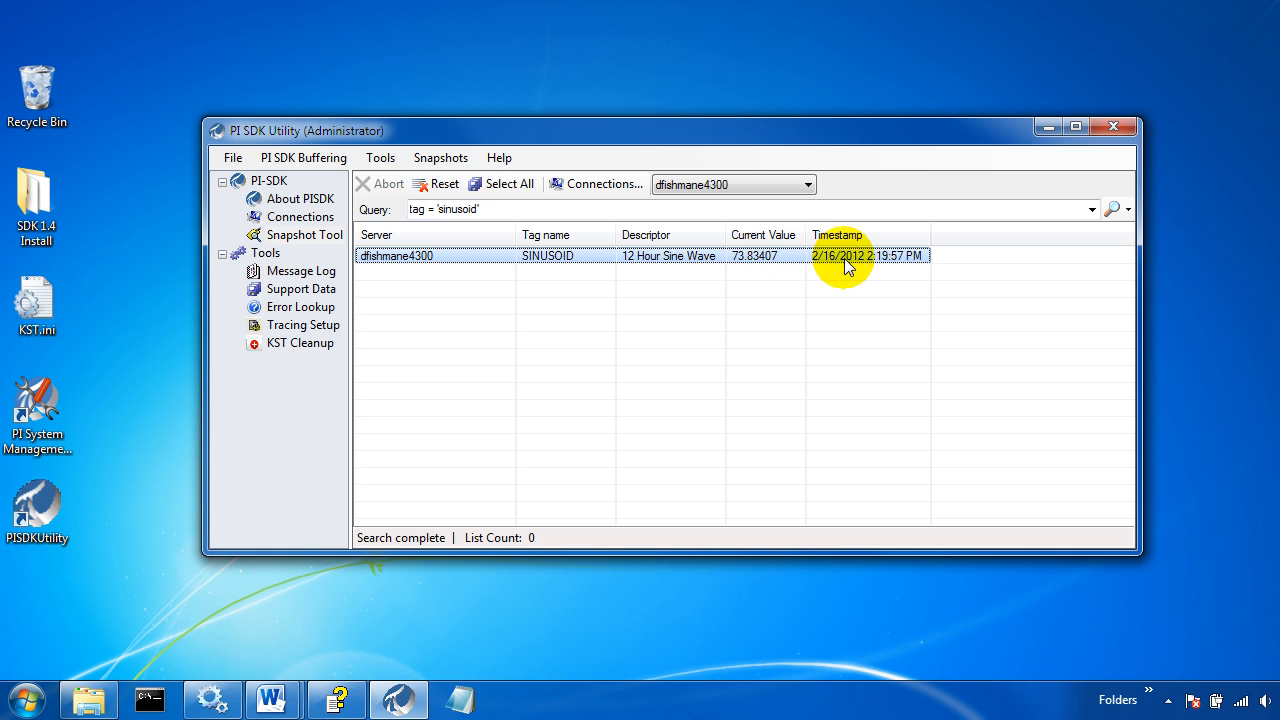
left_click(806, 184)
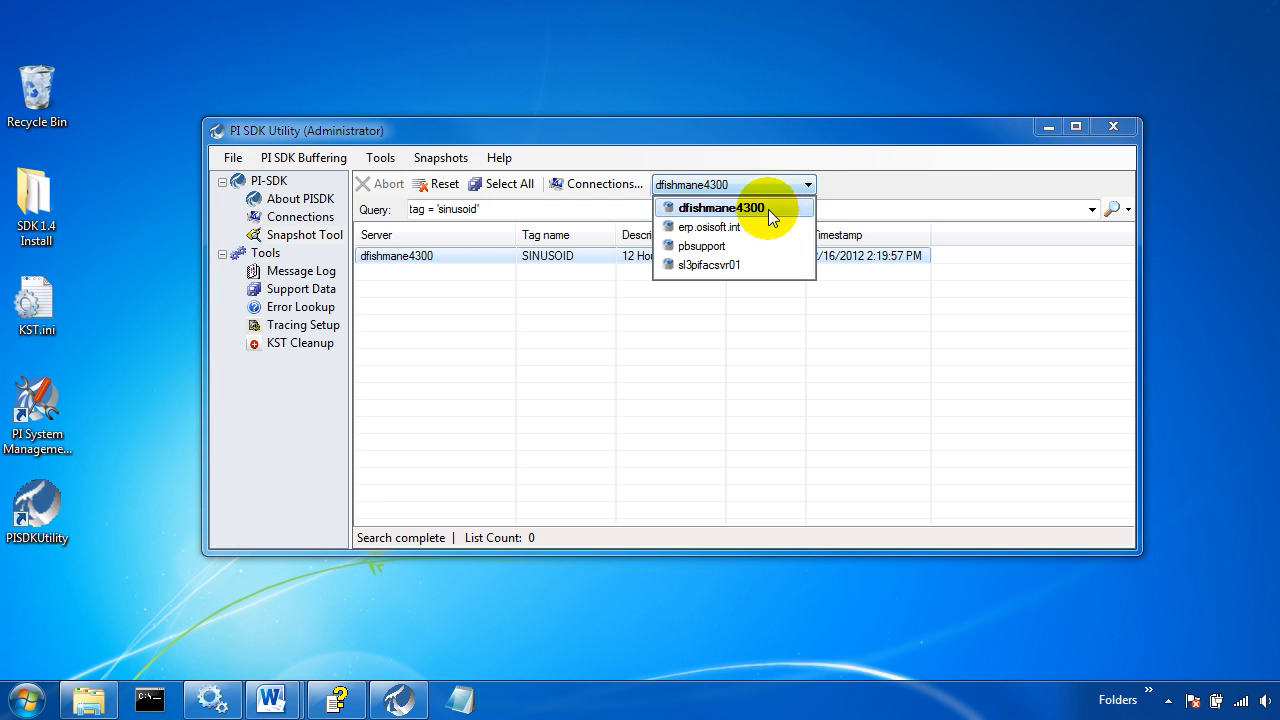
mouse_move(778, 228)
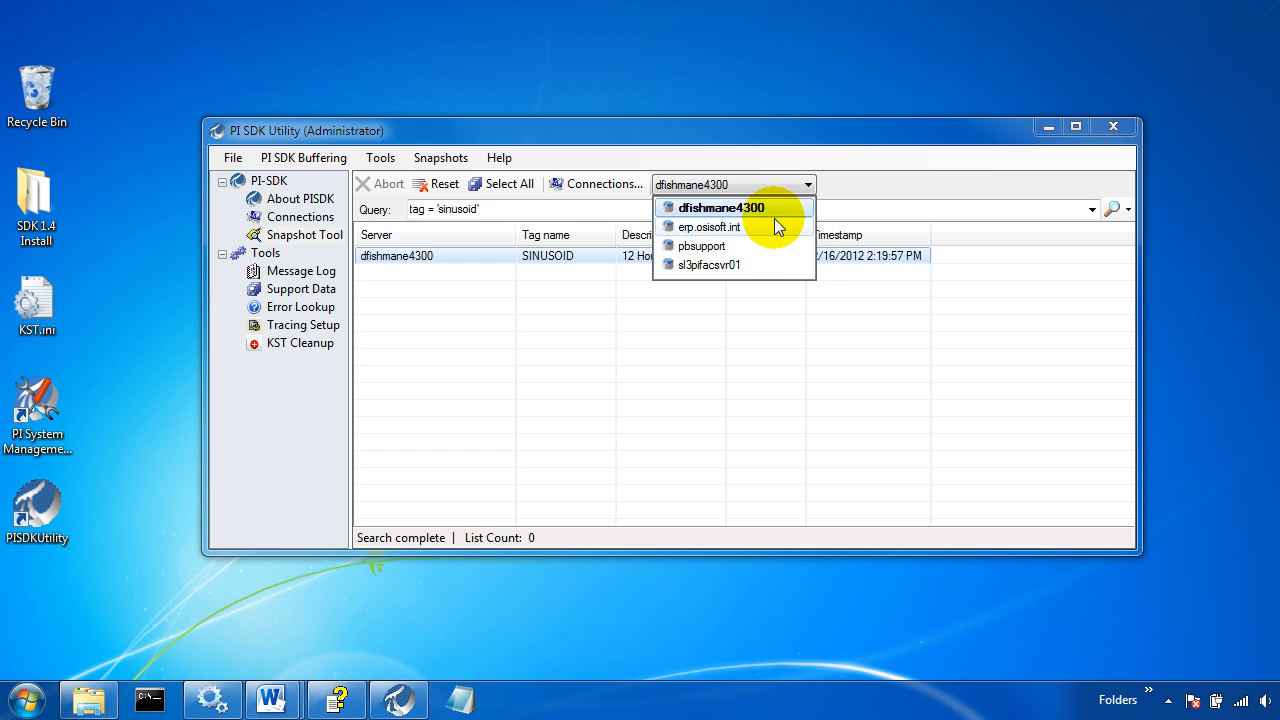
left_click(706, 206)
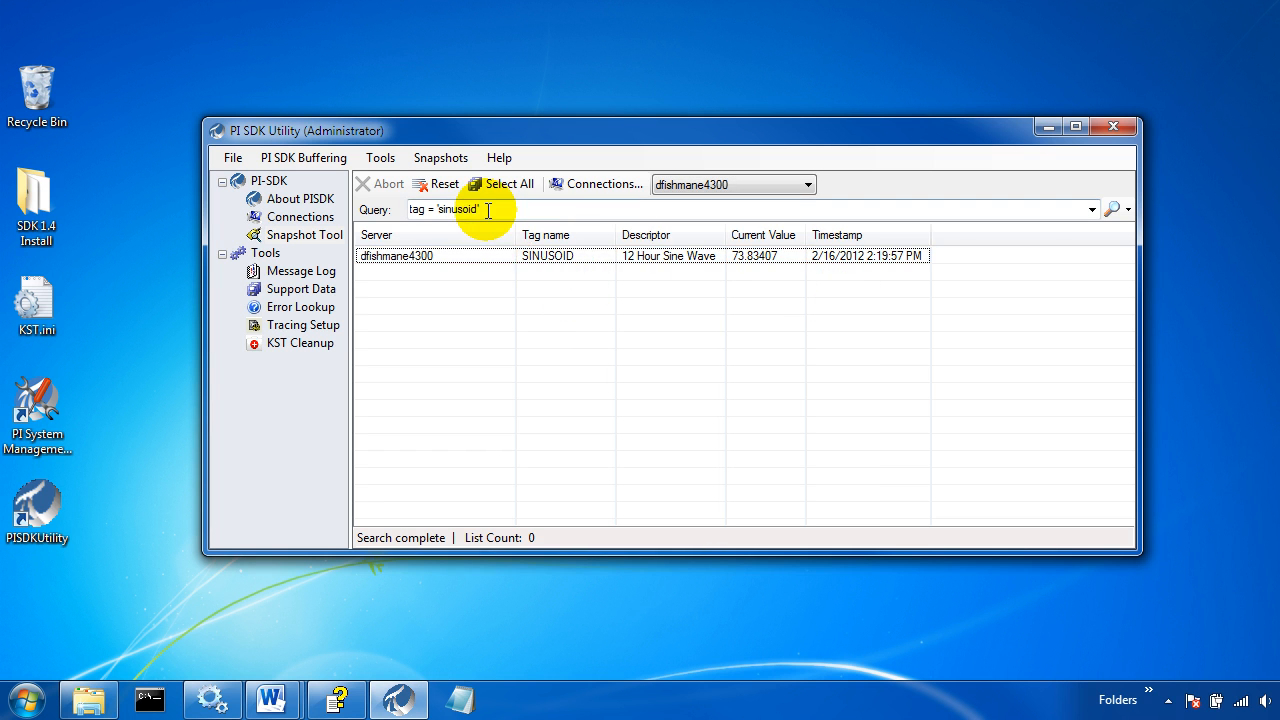
Step: Replace the sinusoid tag name with a * wildcard and search, listing 500 tags
double_click(450, 210)
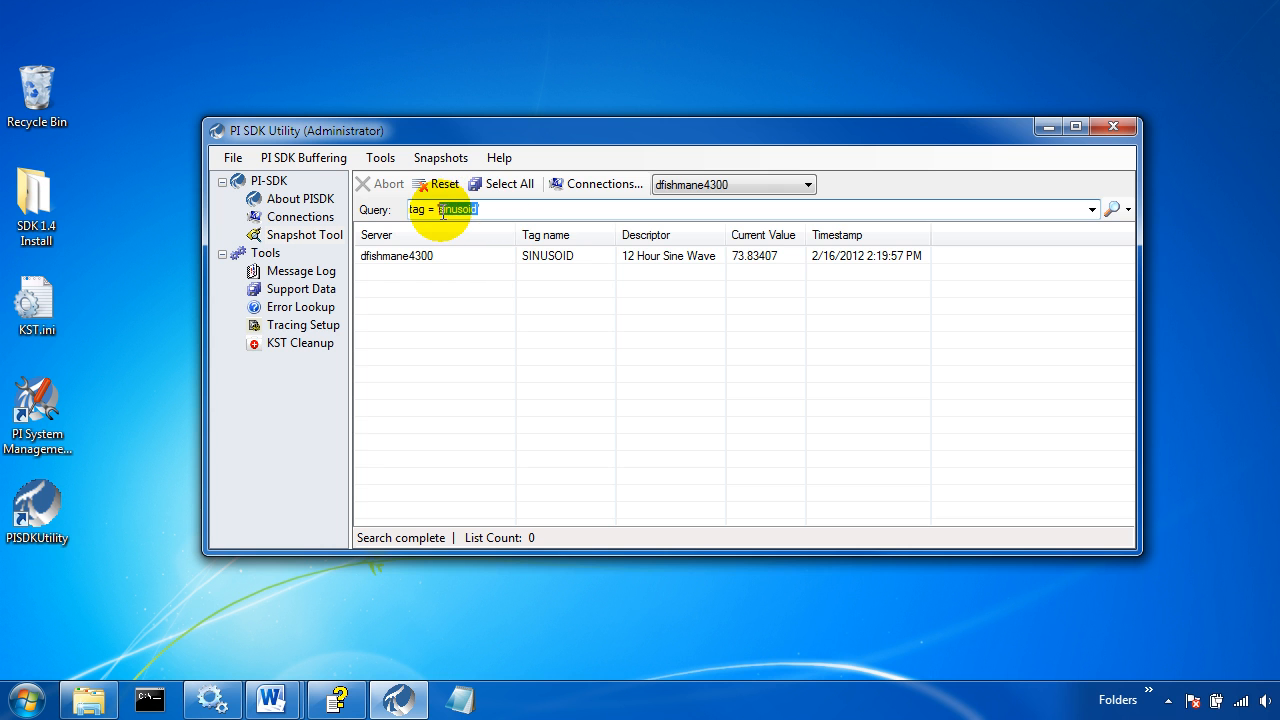
key("Delete")
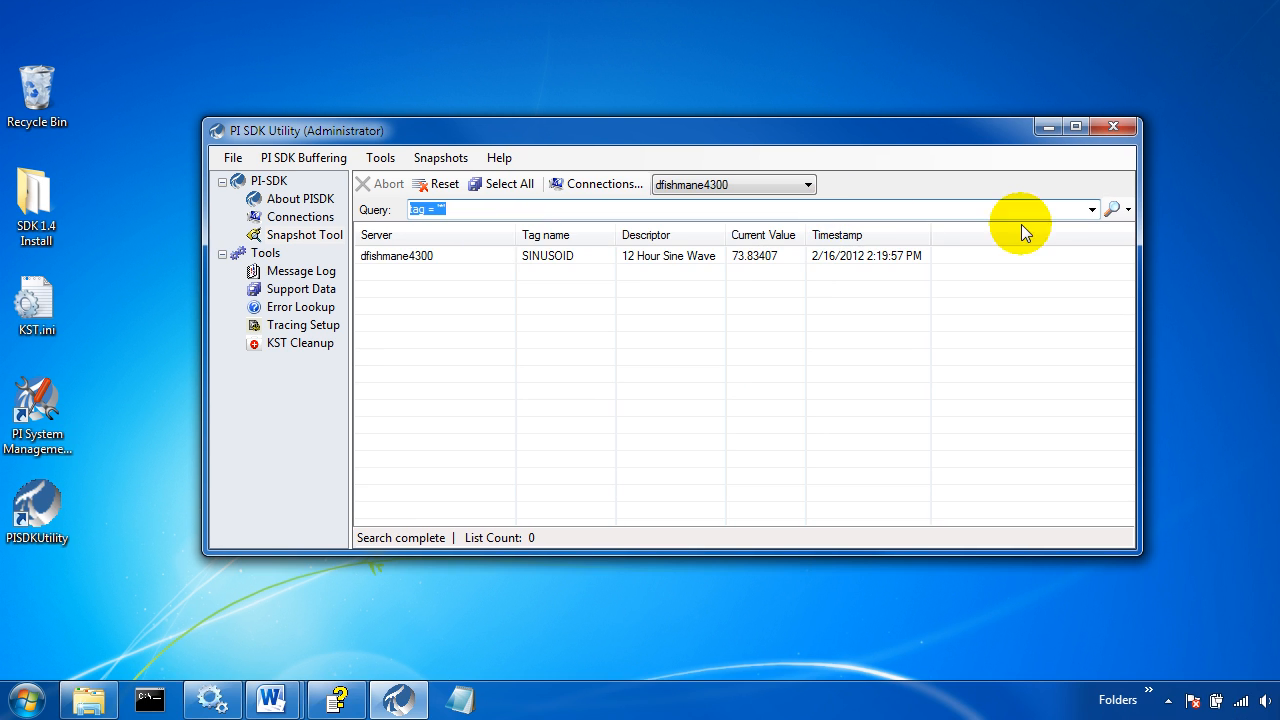
left_click(1112, 210)
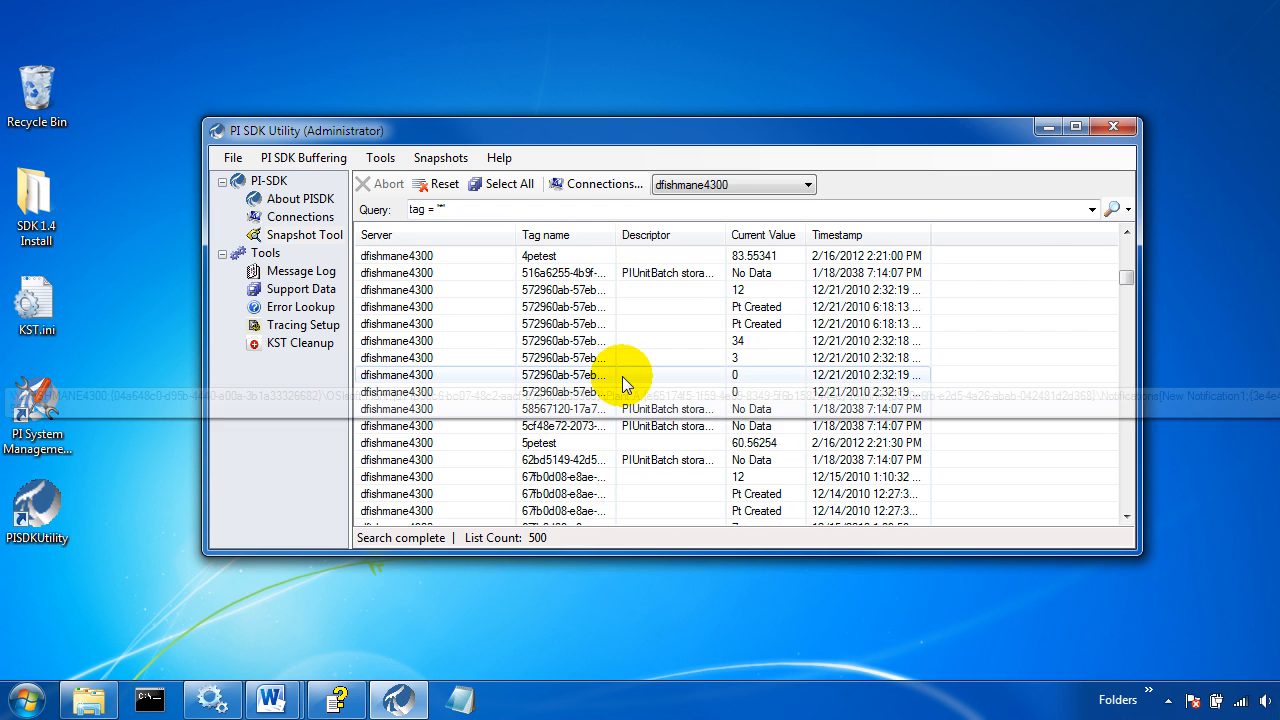
Step: Select a block of result rows and copy them with Copy Rows
left_click(556, 424)
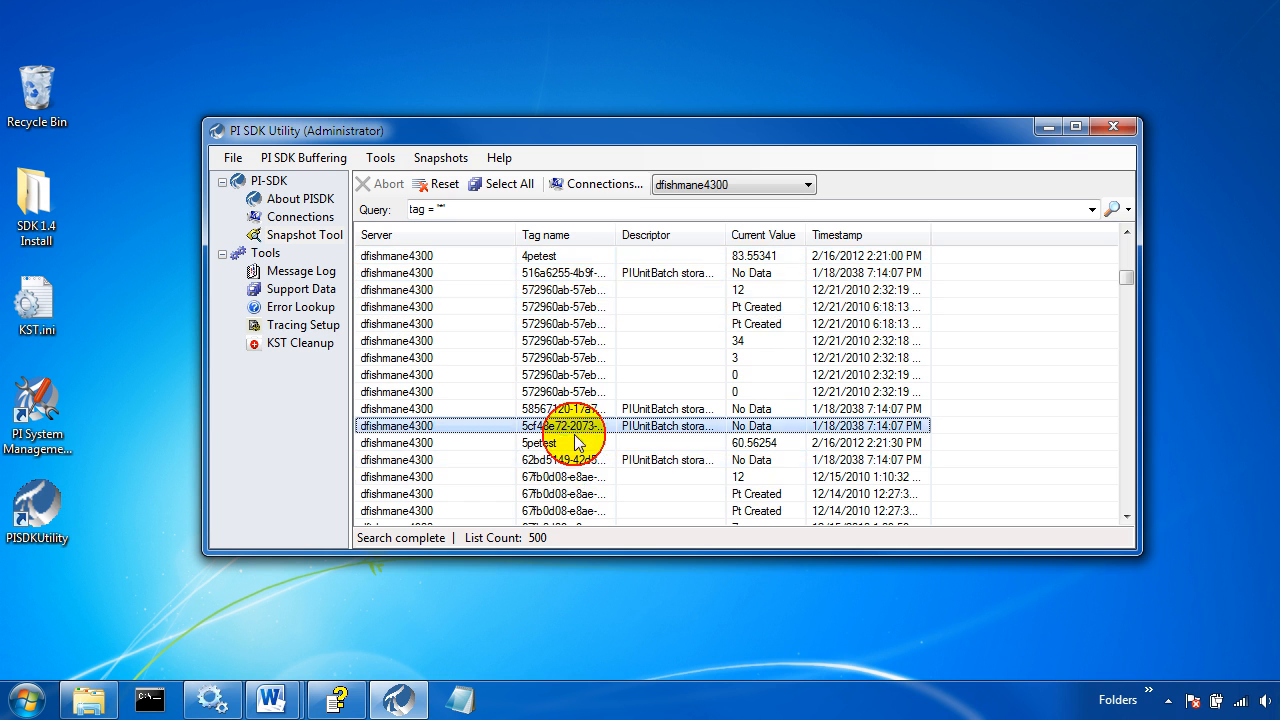
scroll("down", 3)
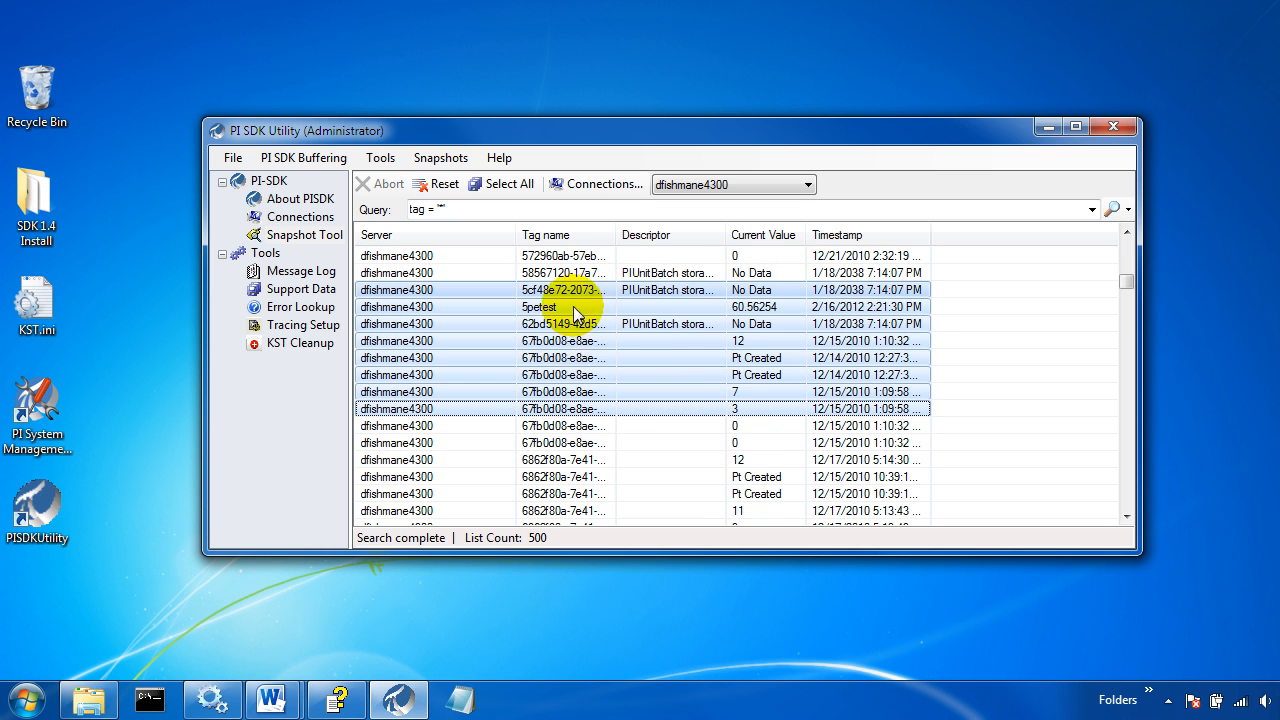
right_click(576, 312)
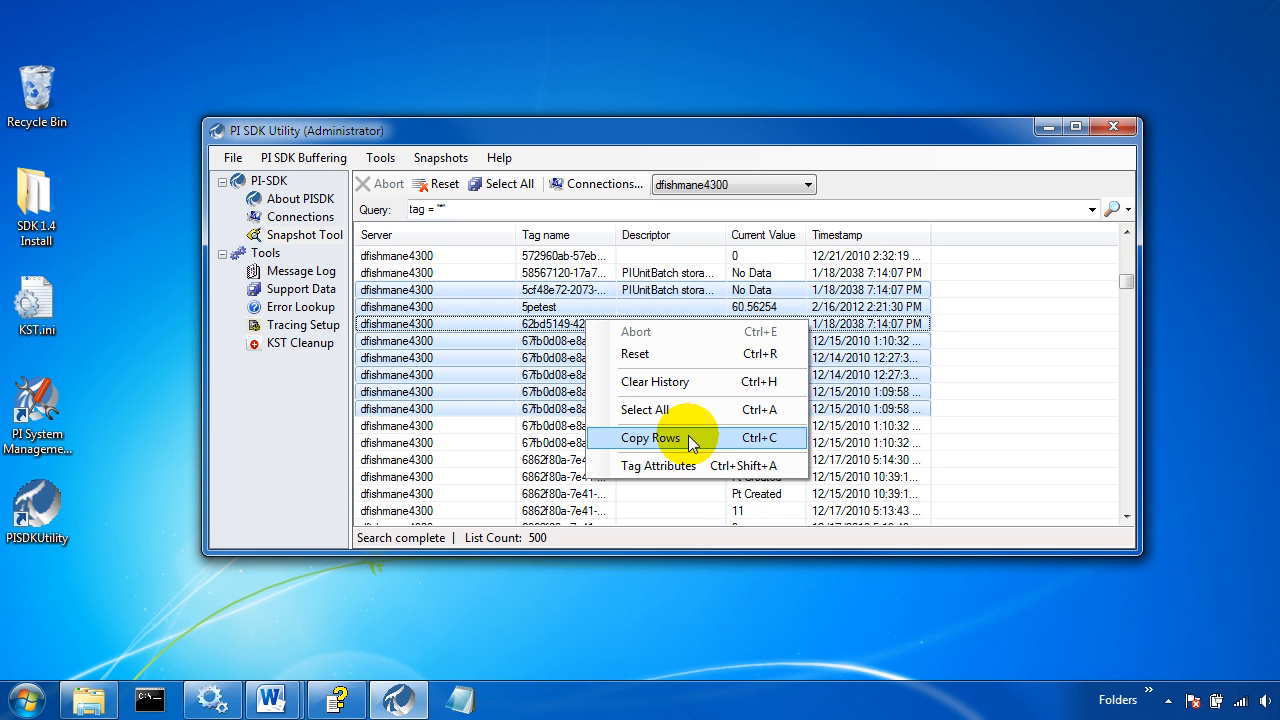
left_click(650, 436)
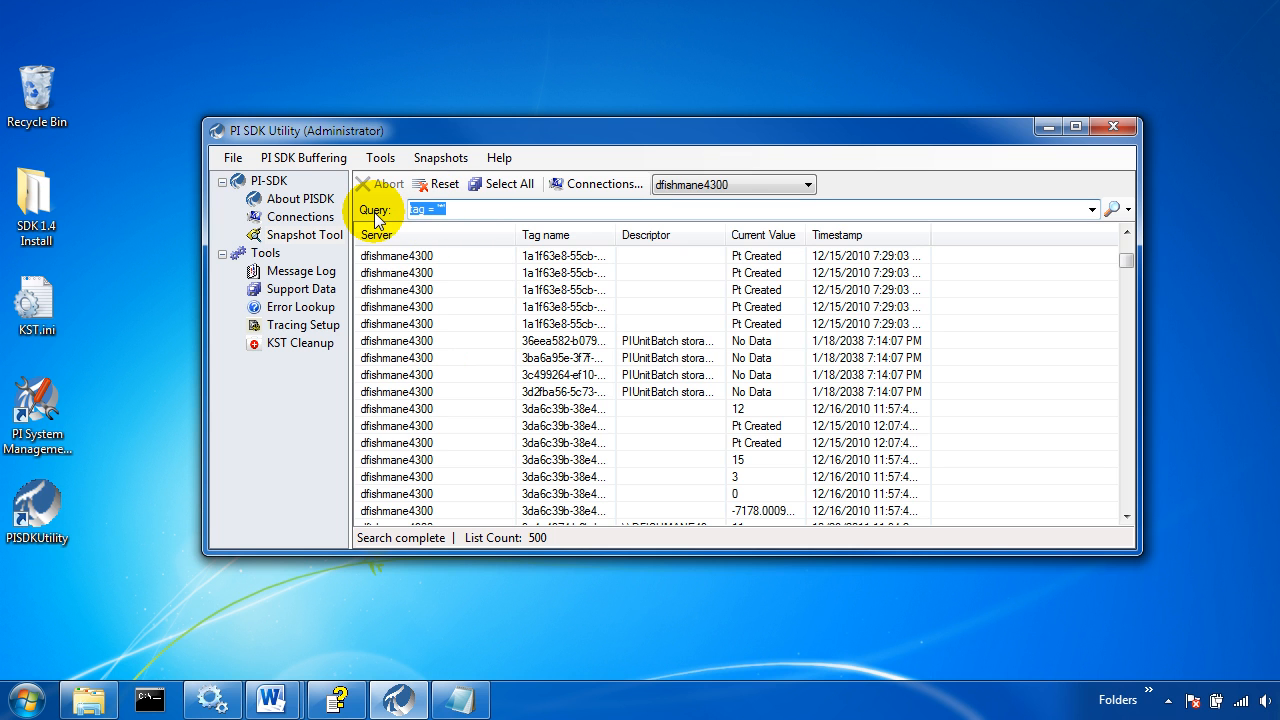
mouse_move(382, 224)
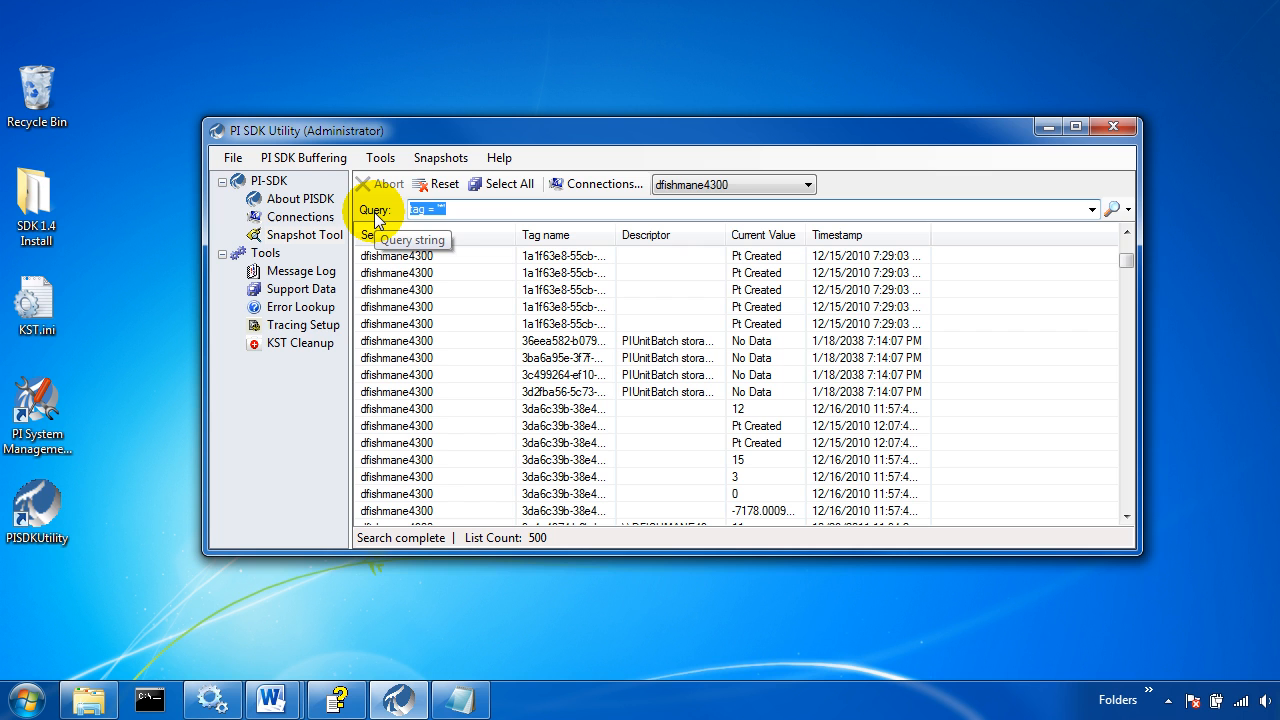
Step: Query pointsource = 'OPC*' to list the 43 tags with an OPC point source
type("point")
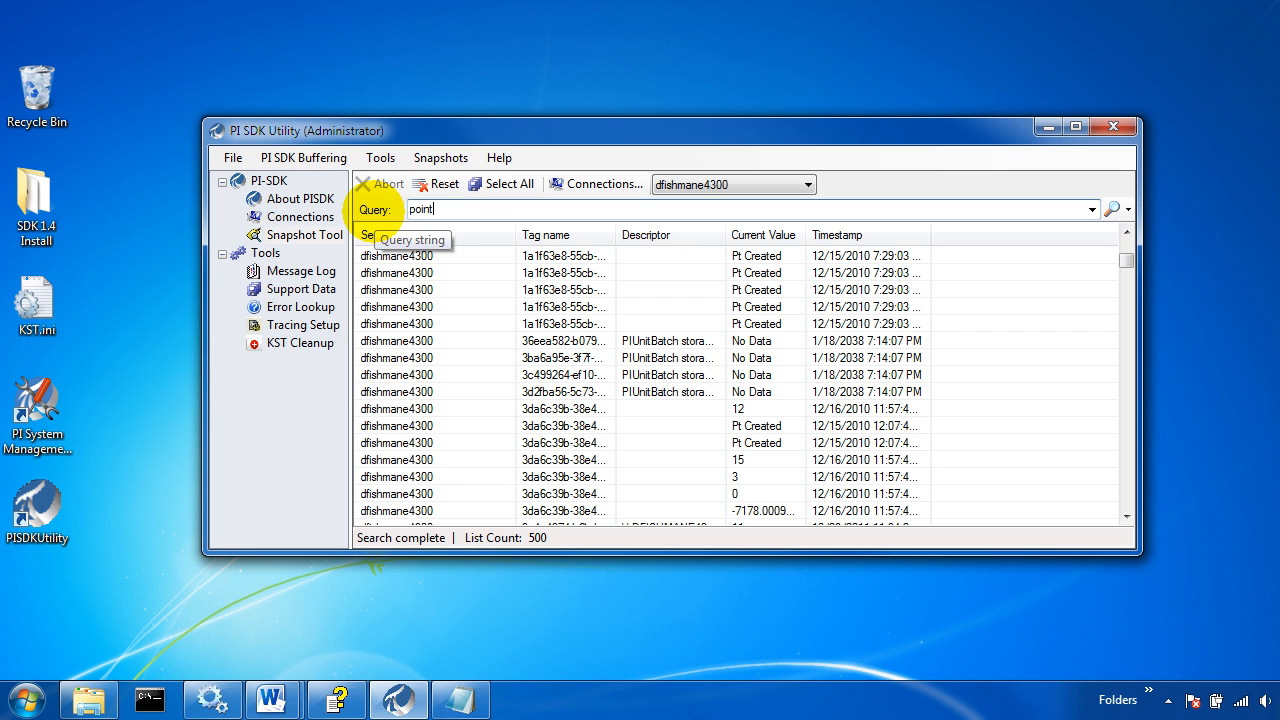
type("source")
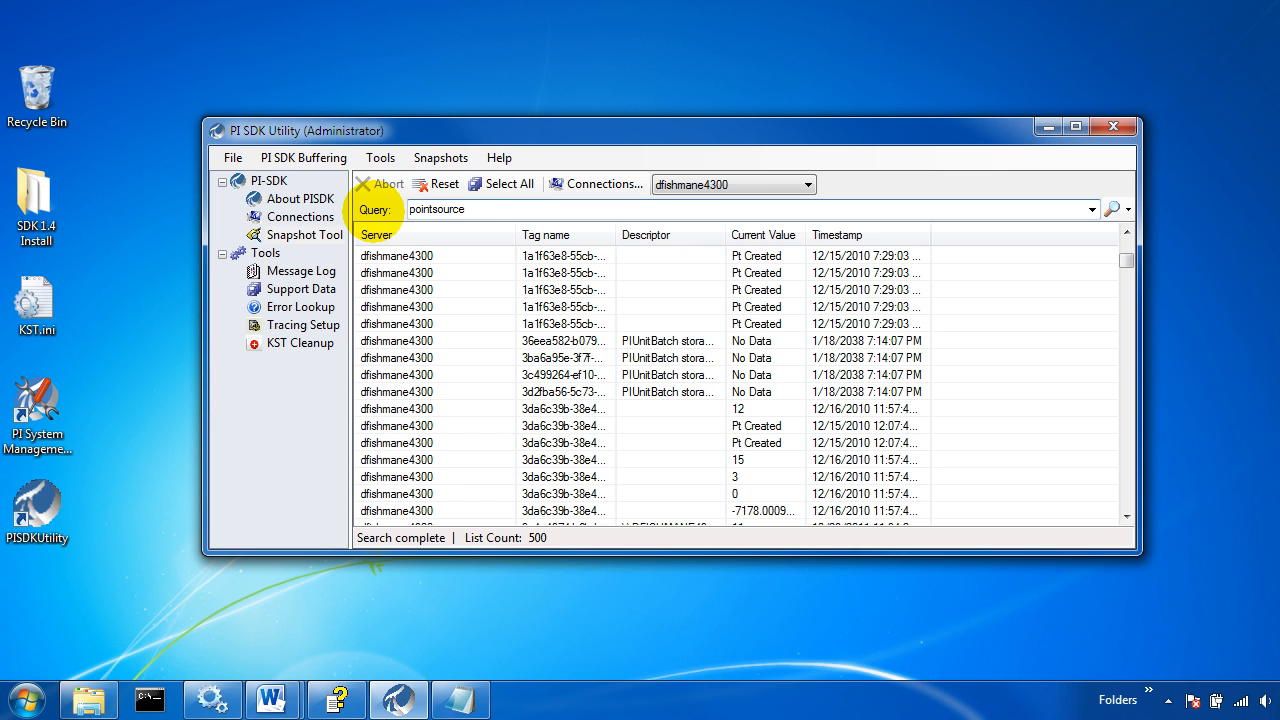
type("=")
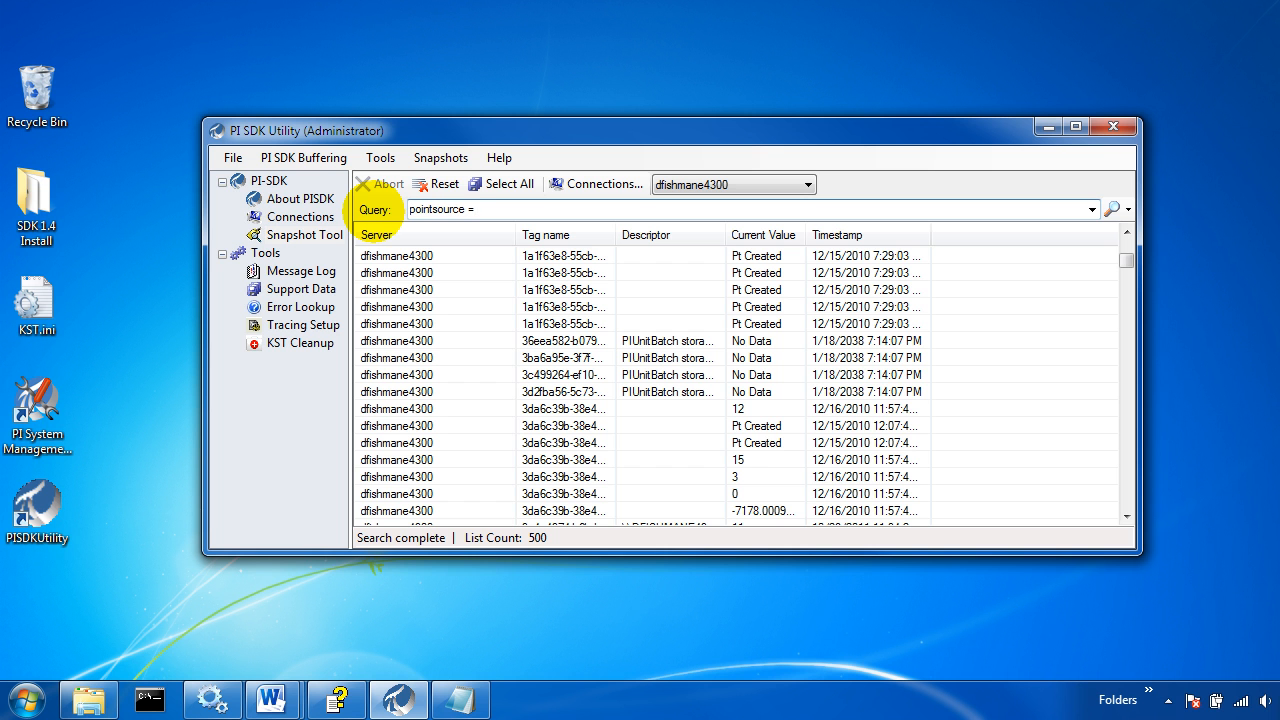
type("'OPC*'")
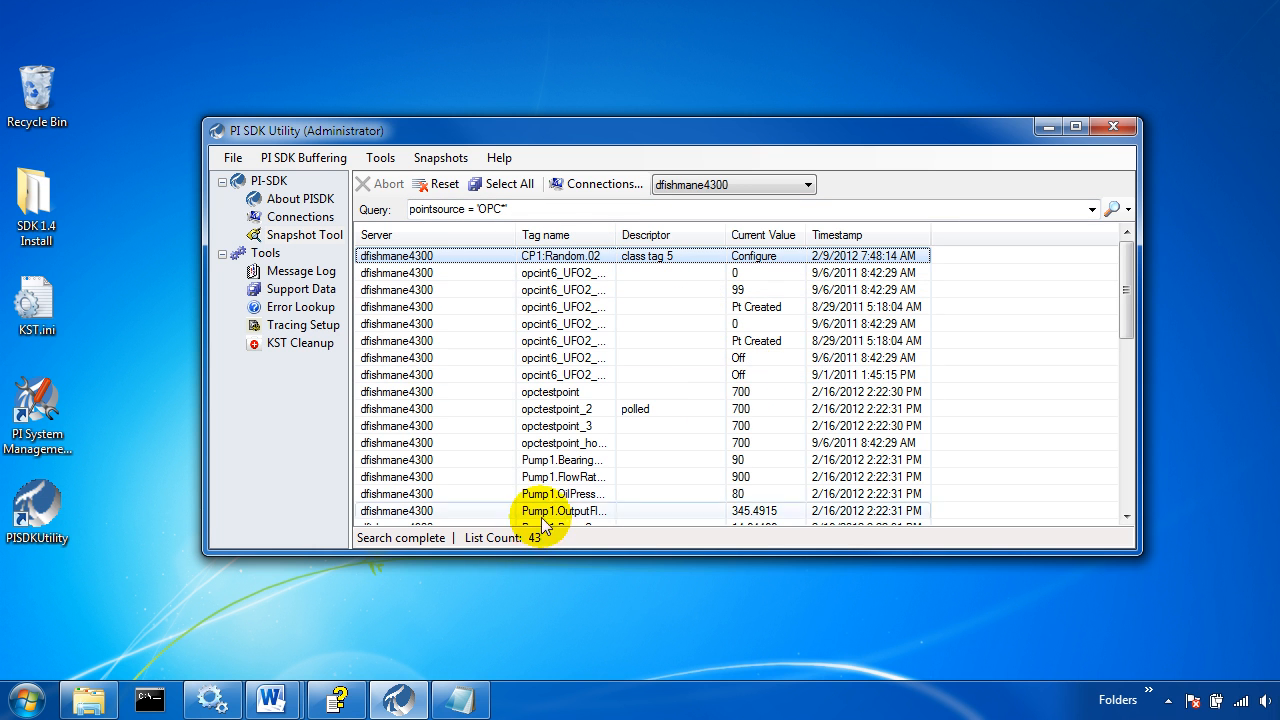
Step: Copy the selected Pump result rows with Copy Rows
scroll("down", 3)
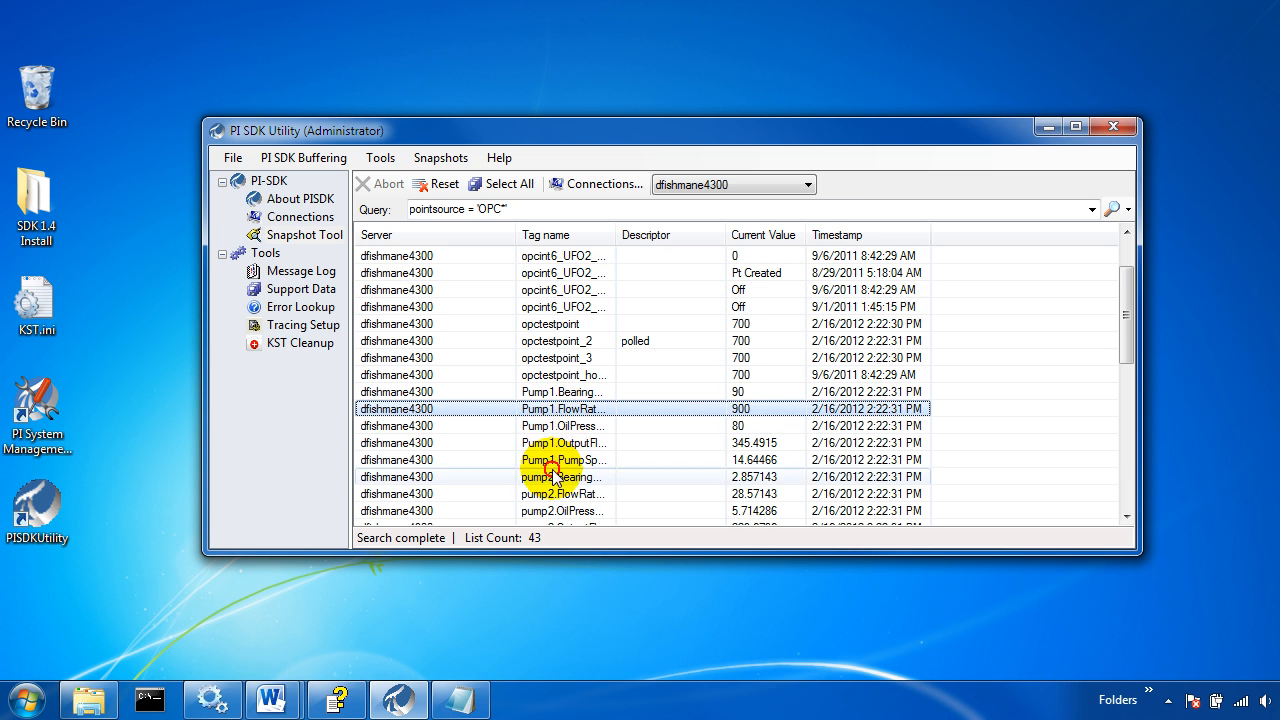
right_click(556, 476)
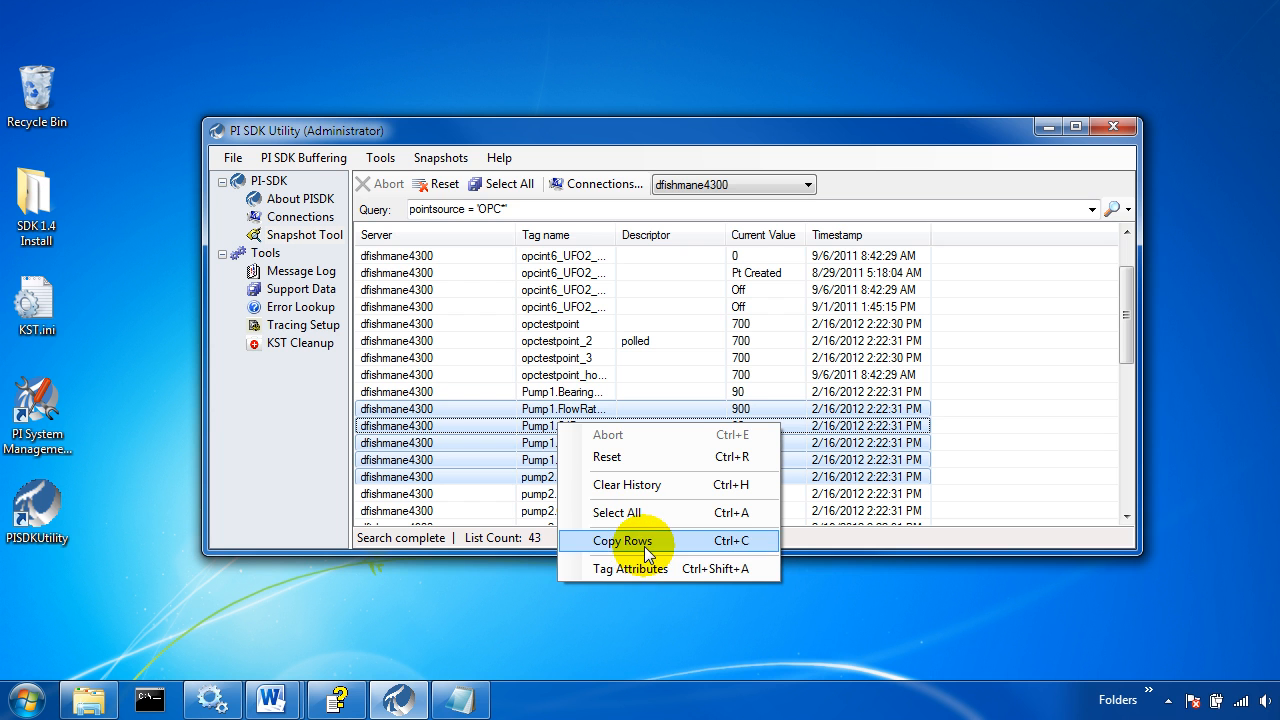
left_click(616, 540)
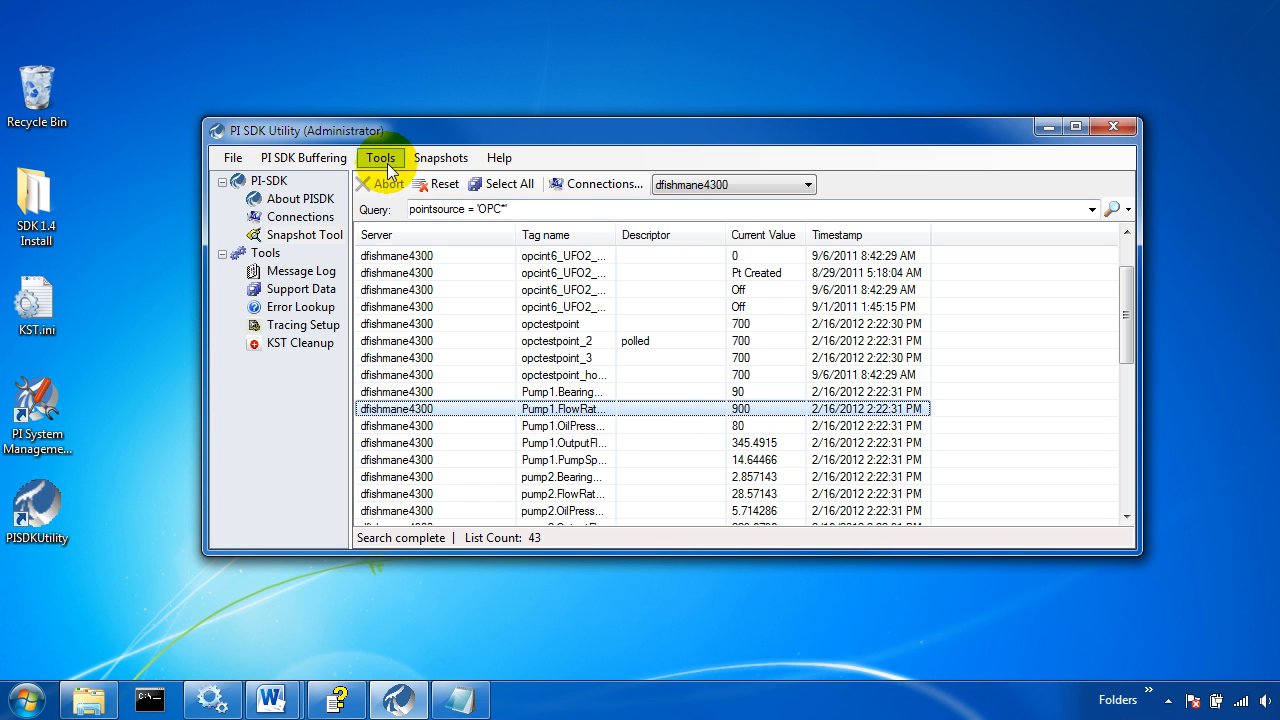
Step: Show Tag Attributes for Pump1.FlowRate.SDKBuffer from the Snapshots menu, revealing snapshot value 137.5
left_click(440, 156)
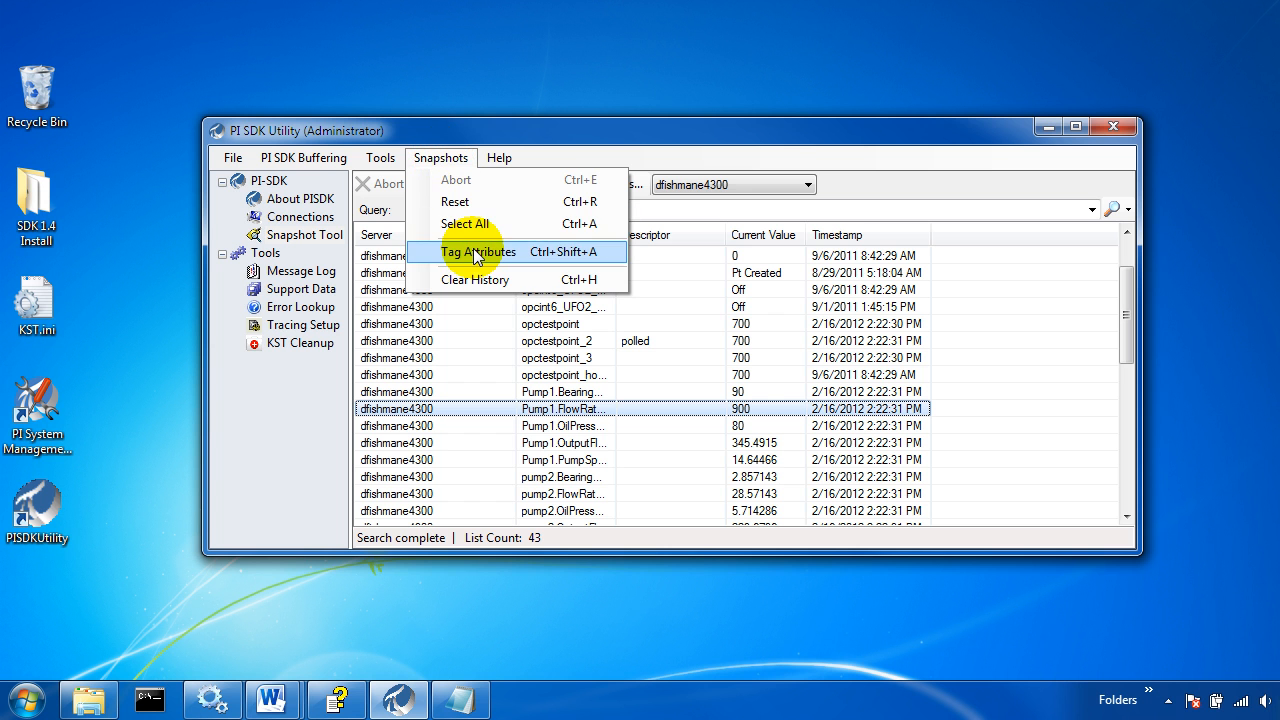
left_click(480, 252)
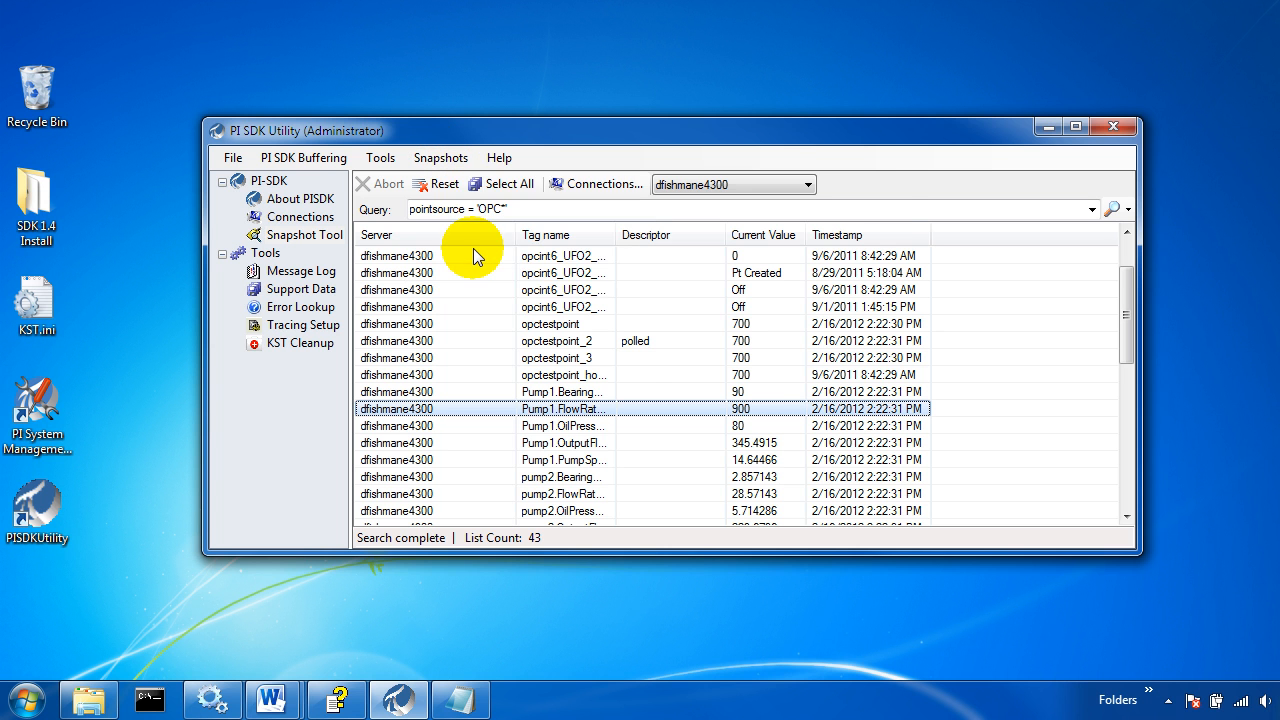
double_click(564, 408)
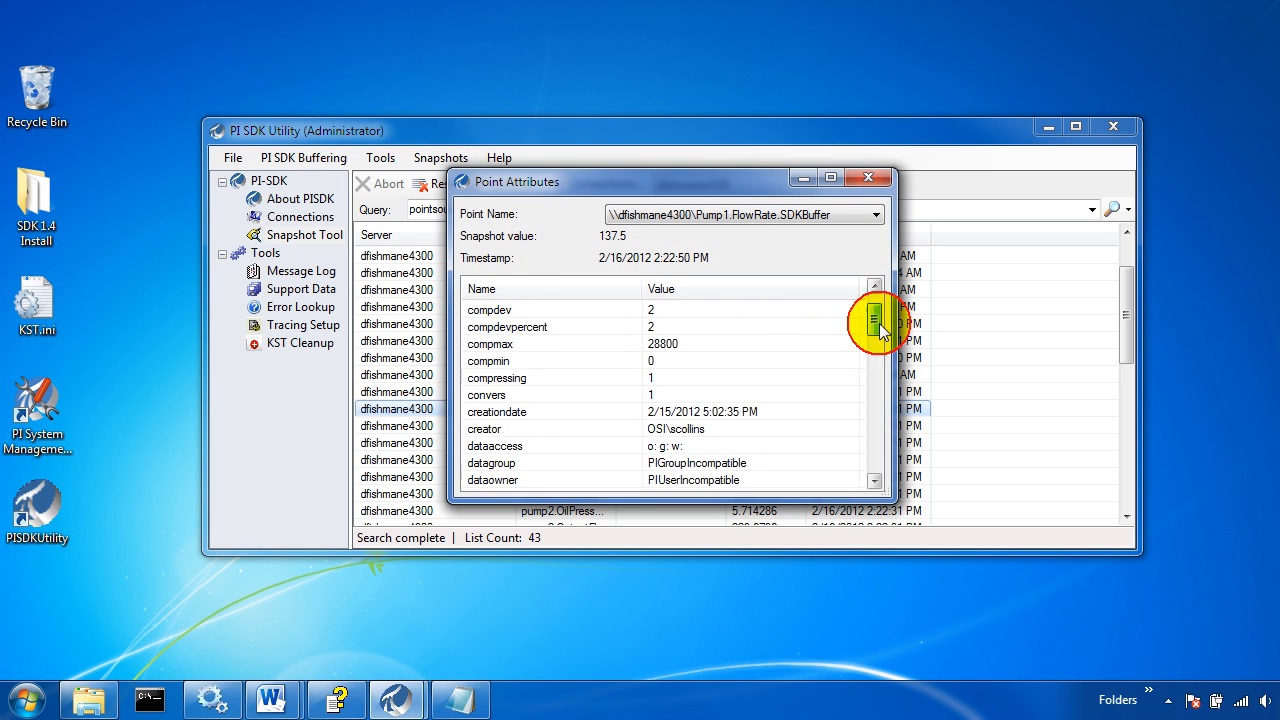